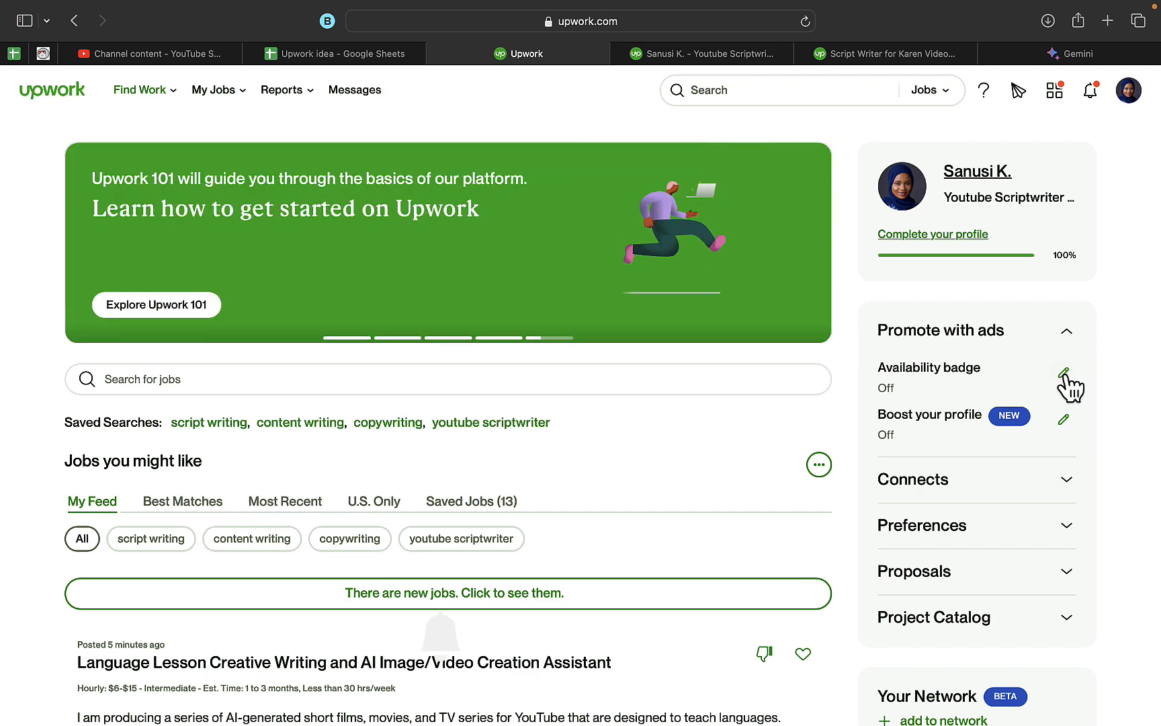
Reach the Availability badge setup from Promote with ads, showing the 7-Connects weekly price.
left_click(1063, 368)
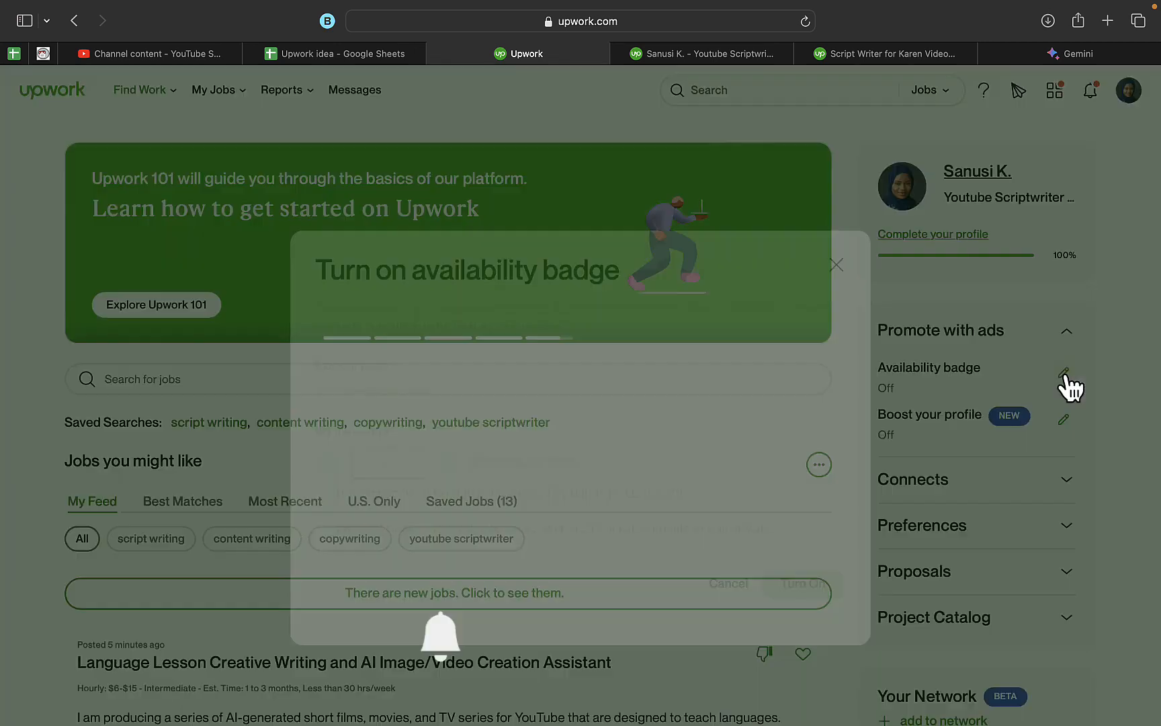
left_click(1063, 373)
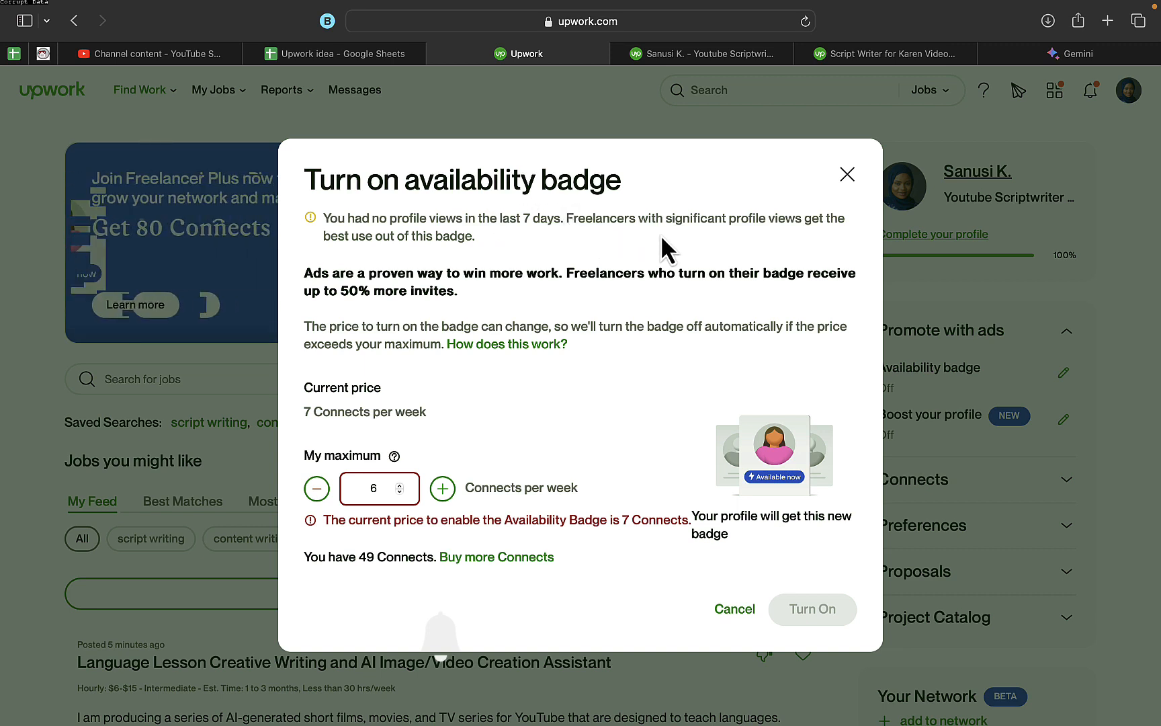
mouse_move(793, 252)
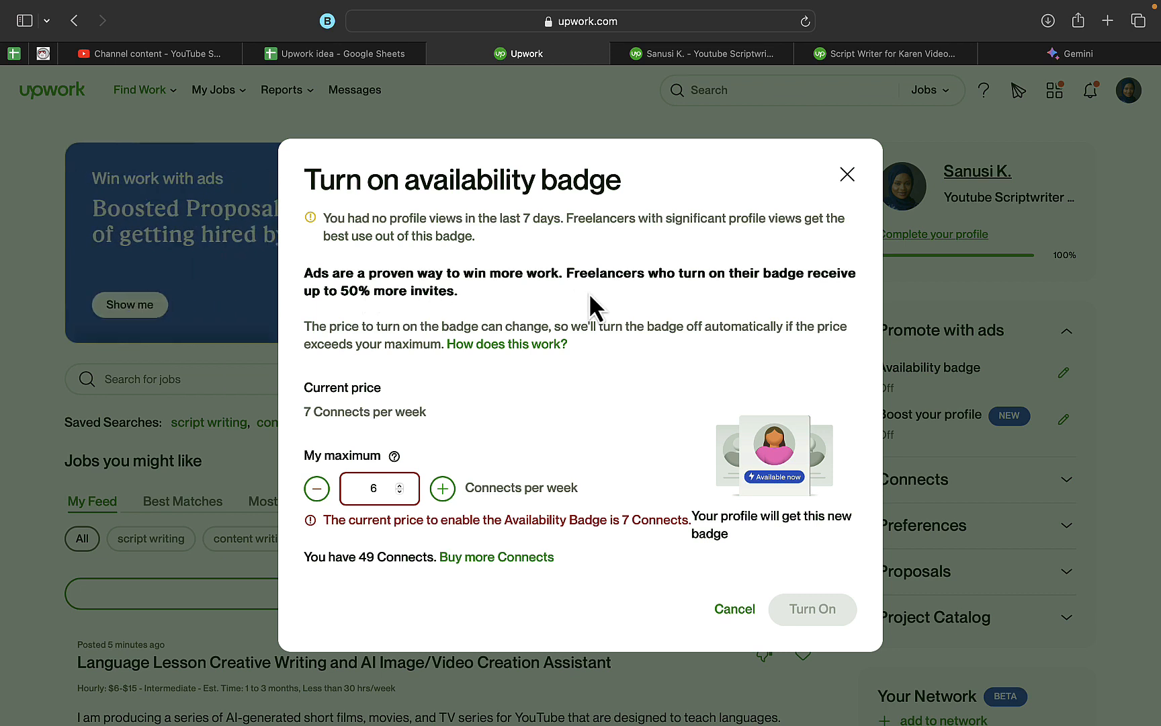
mouse_move(629, 301)
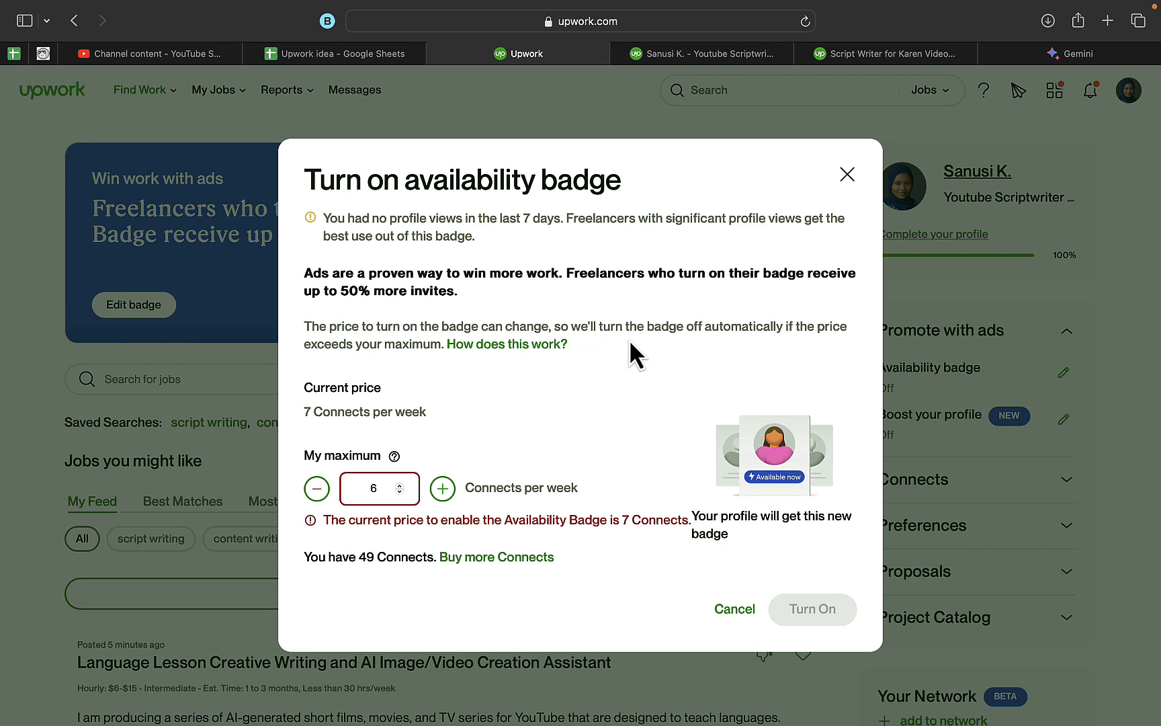
mouse_move(793, 352)
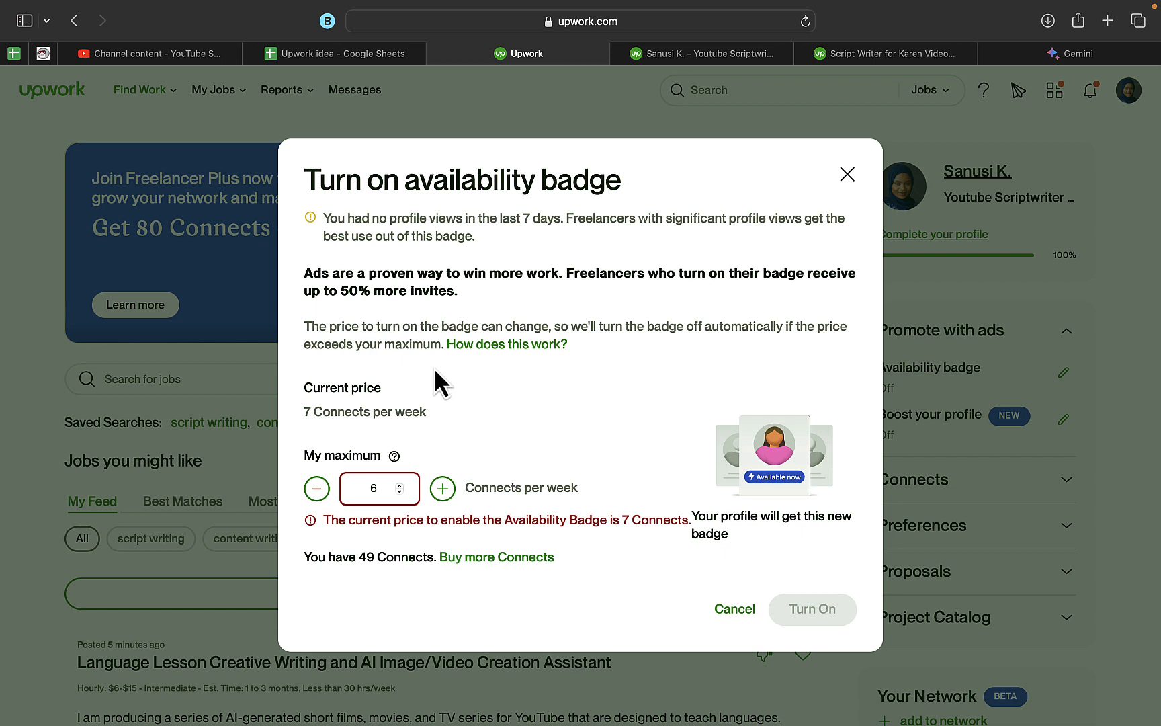
mouse_move(376, 418)
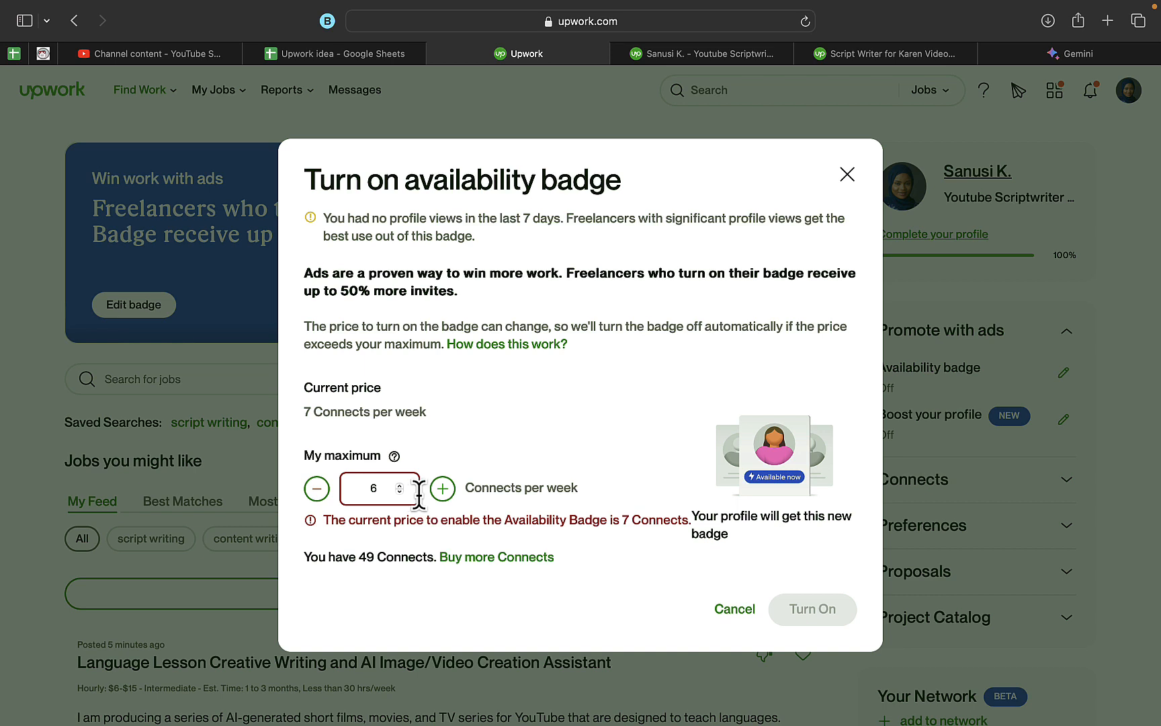
Set My maximum to 7 Connects per week, leaving Turn On ready to confirm.
left_click(442, 488)
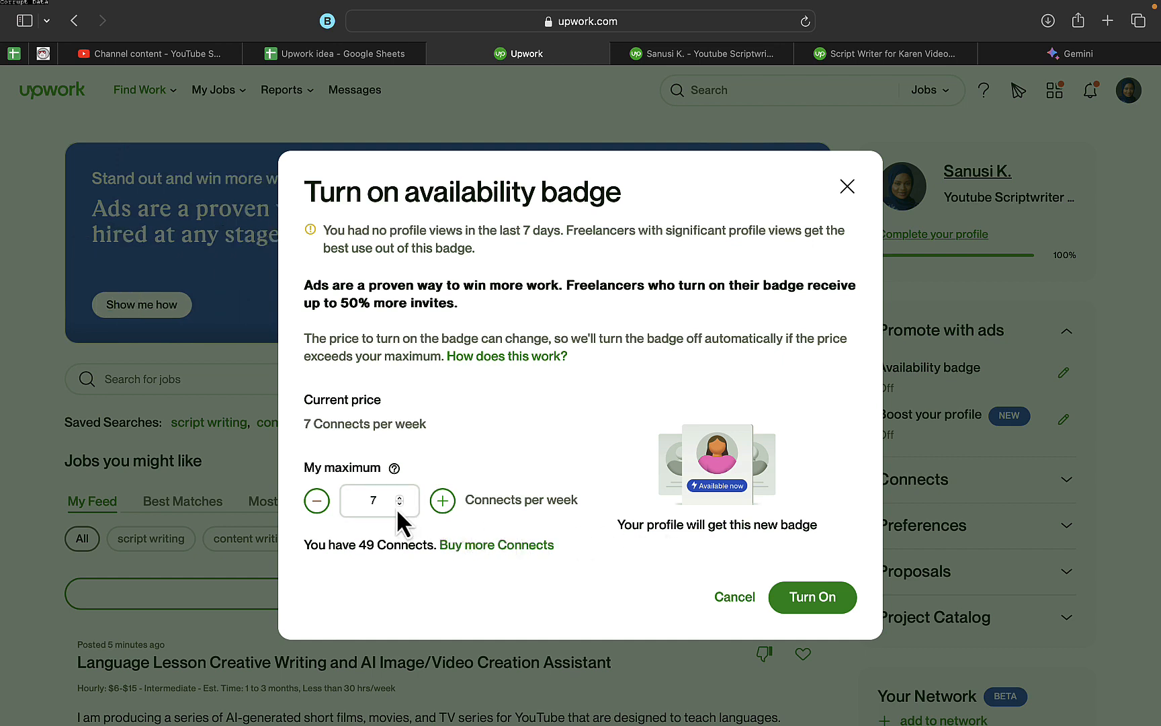
left_click(374, 500)
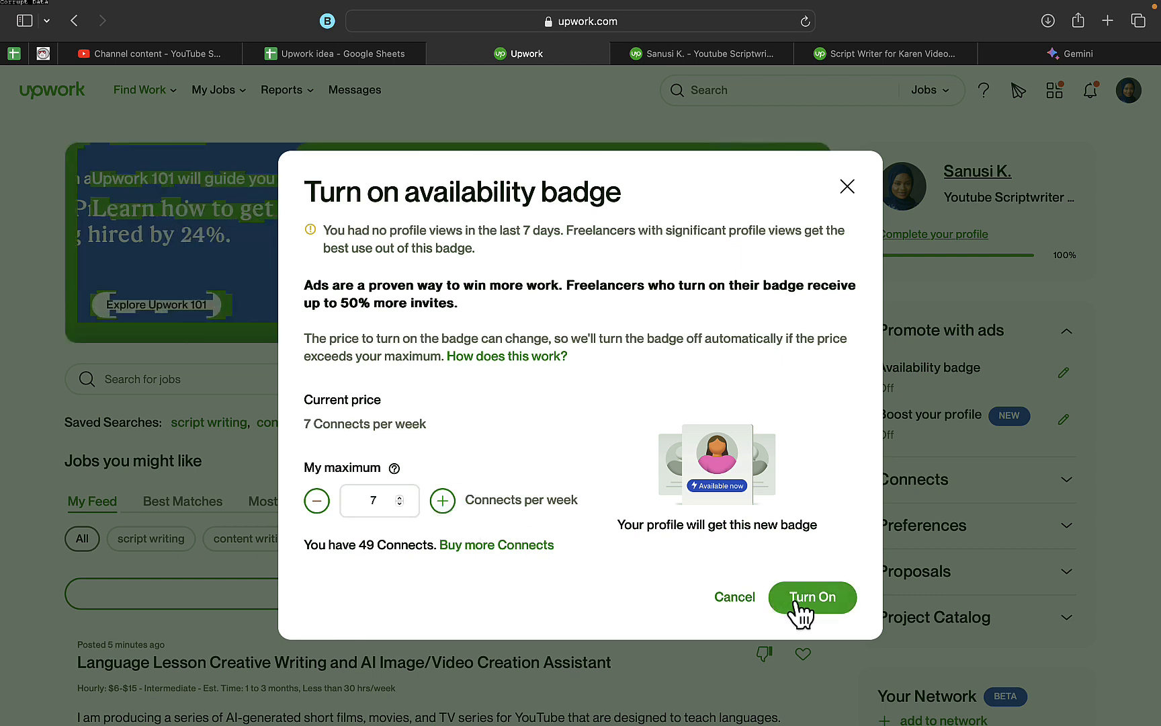
mouse_move(784, 557)
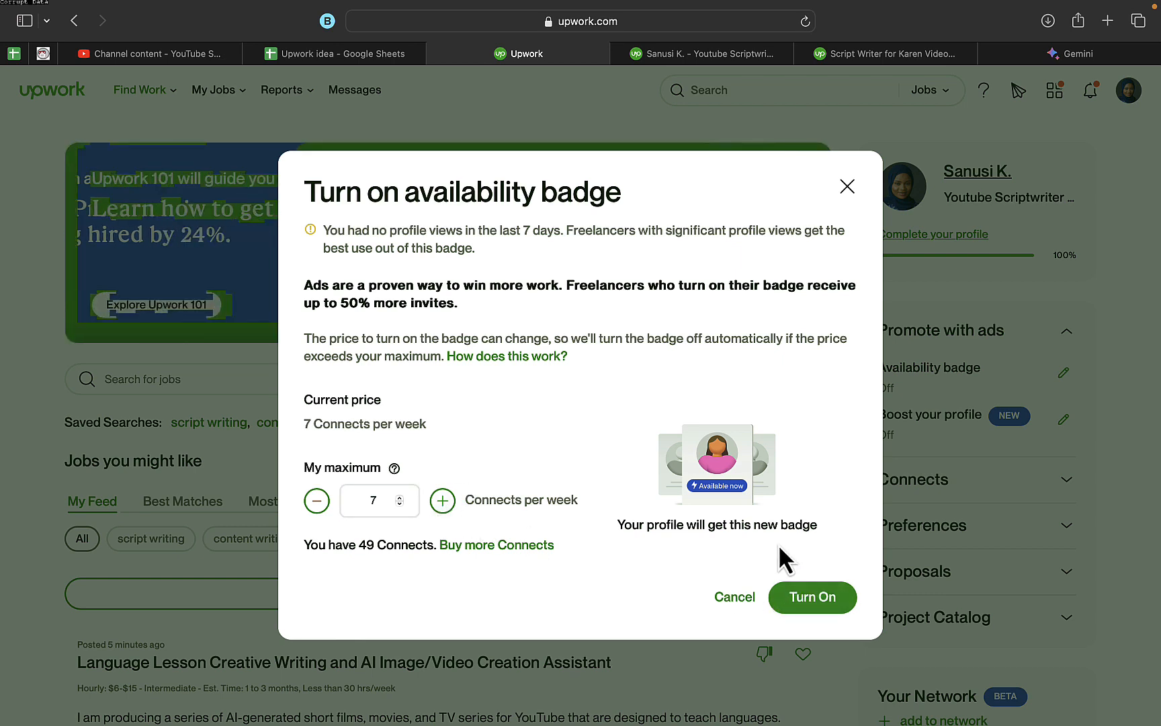